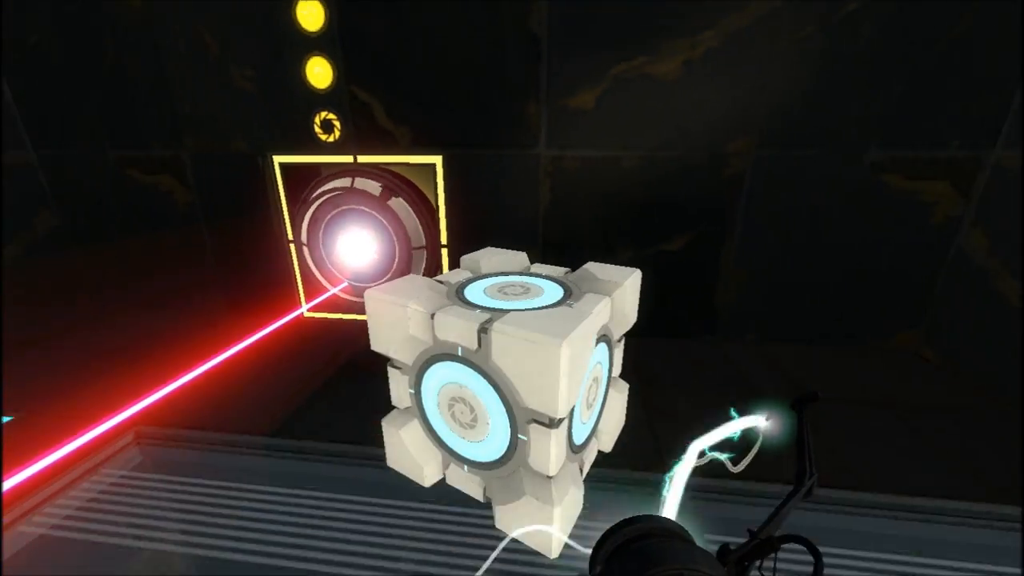
mouse_move(511, 288)
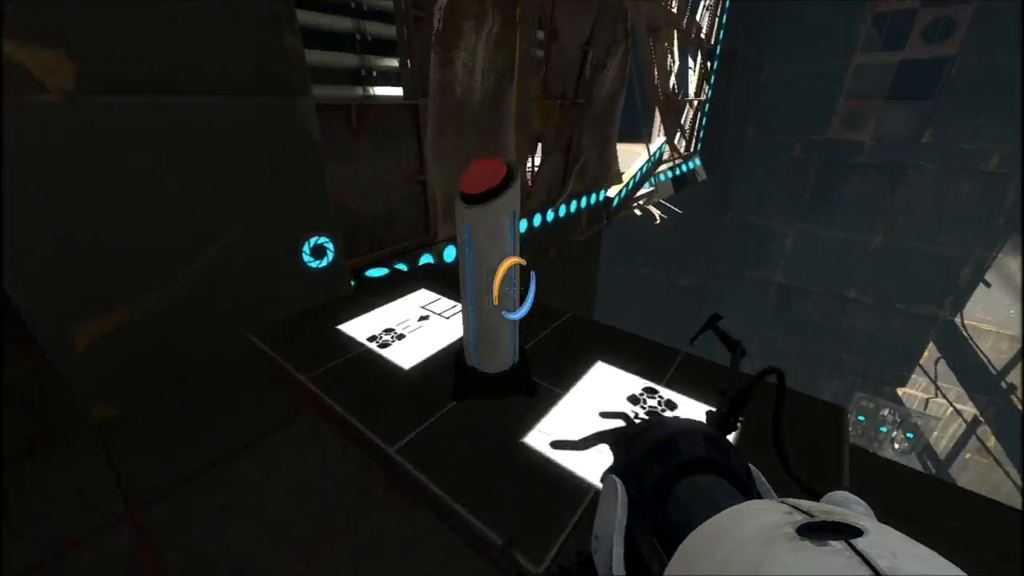
mouse_move(512, 288)
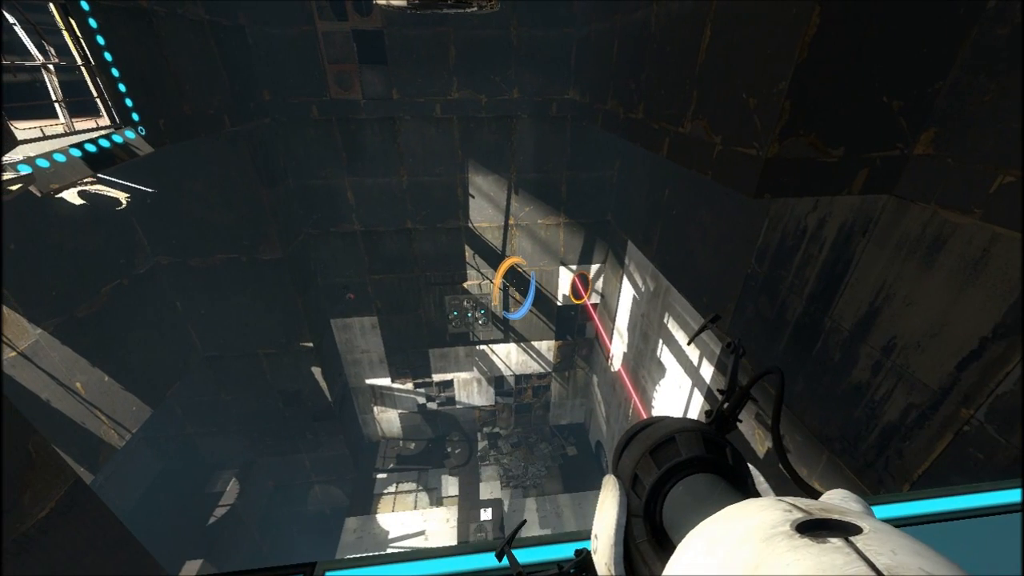
mouse_move(512, 288)
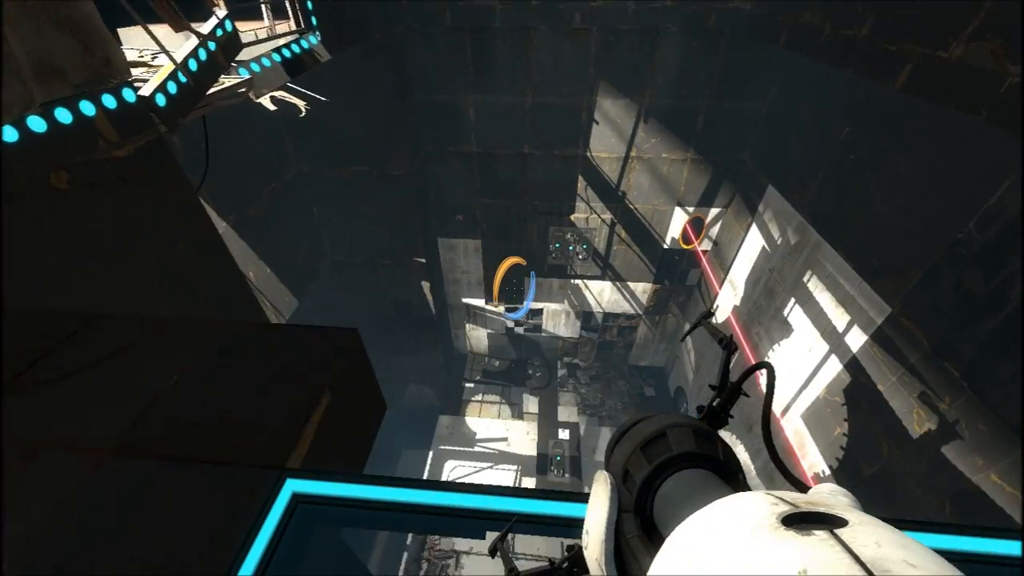
mouse_move(512, 288)
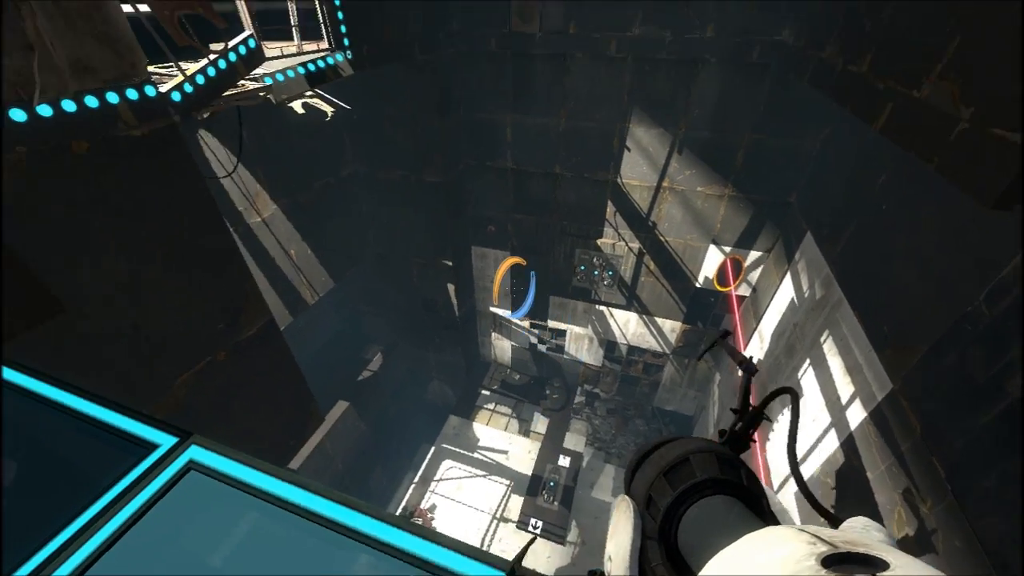
mouse_move(512, 288)
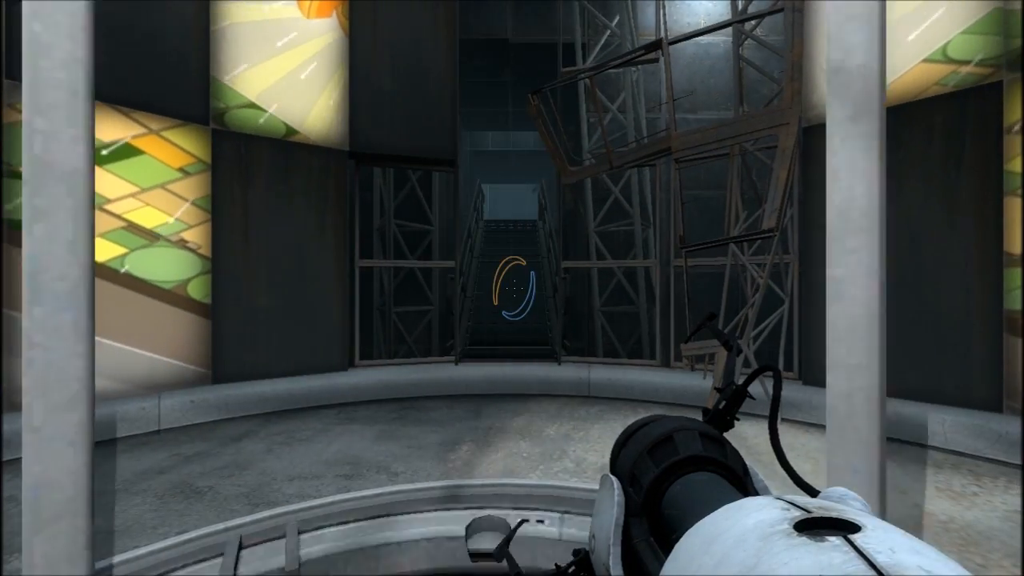
Walk forward out of the lift into the dark, debris-strewn corridor toward the exit sign
key("w")
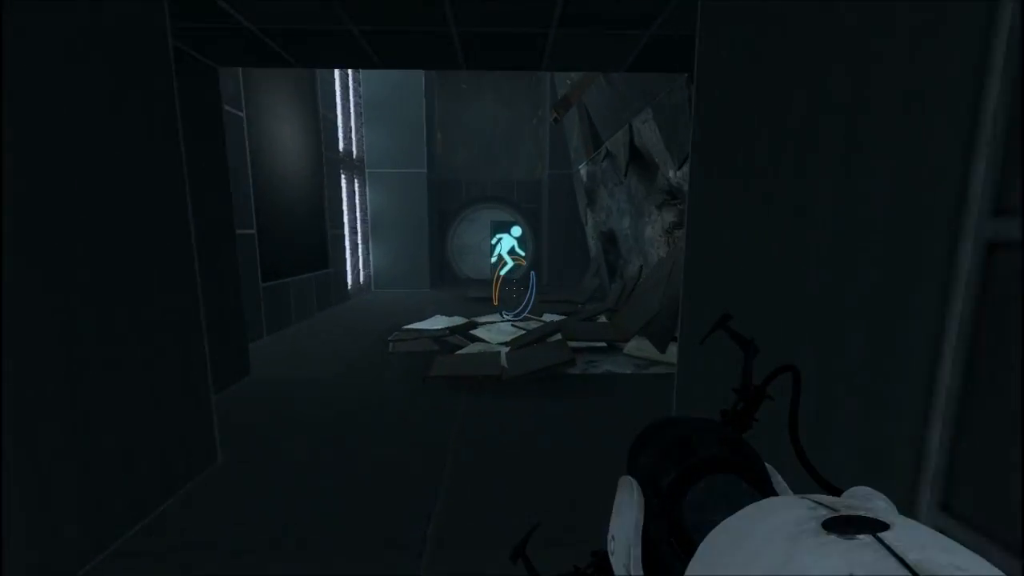
mouse_move(512, 288)
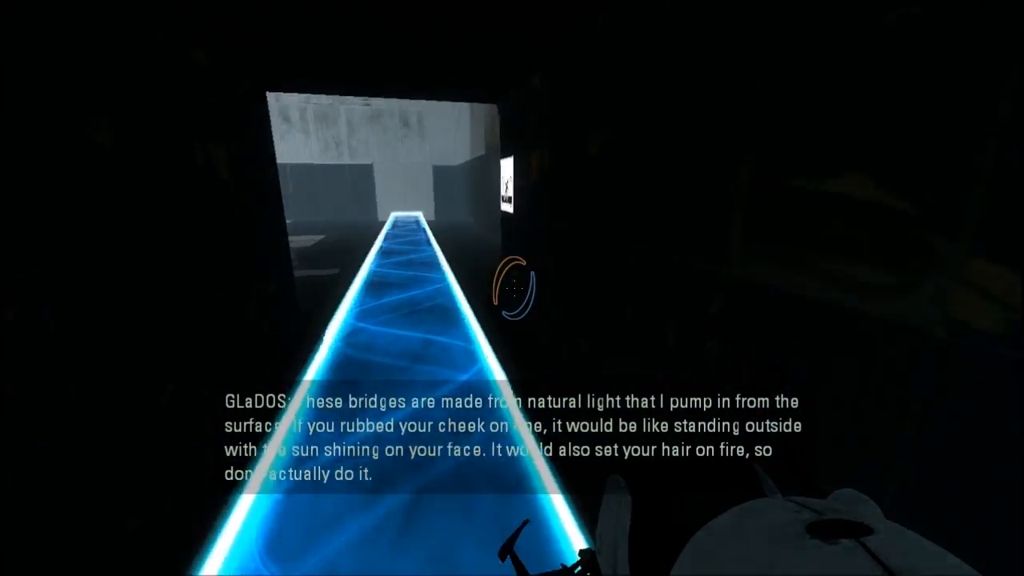
mouse_move(512, 288)
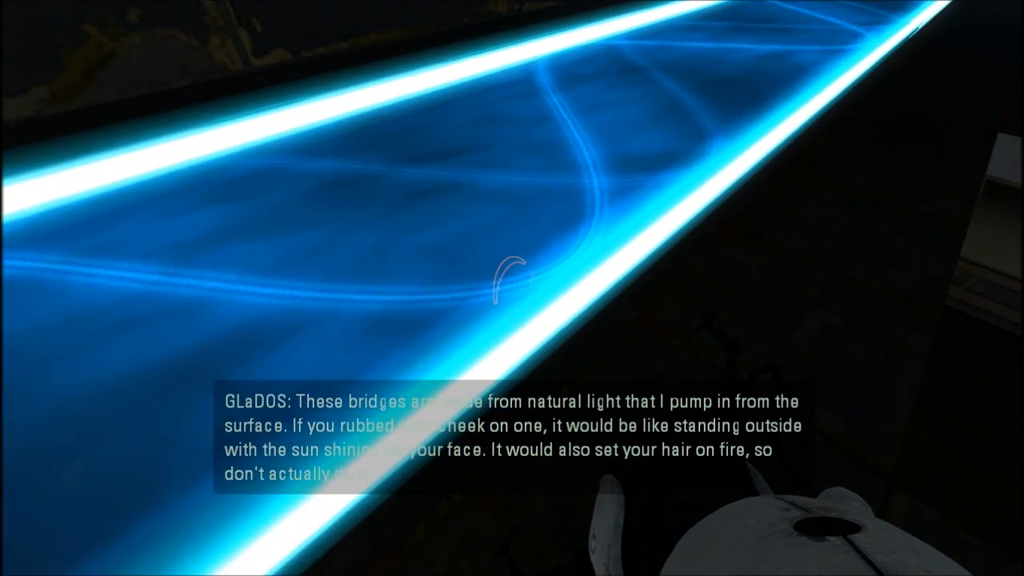
mouse_move(512, 288)
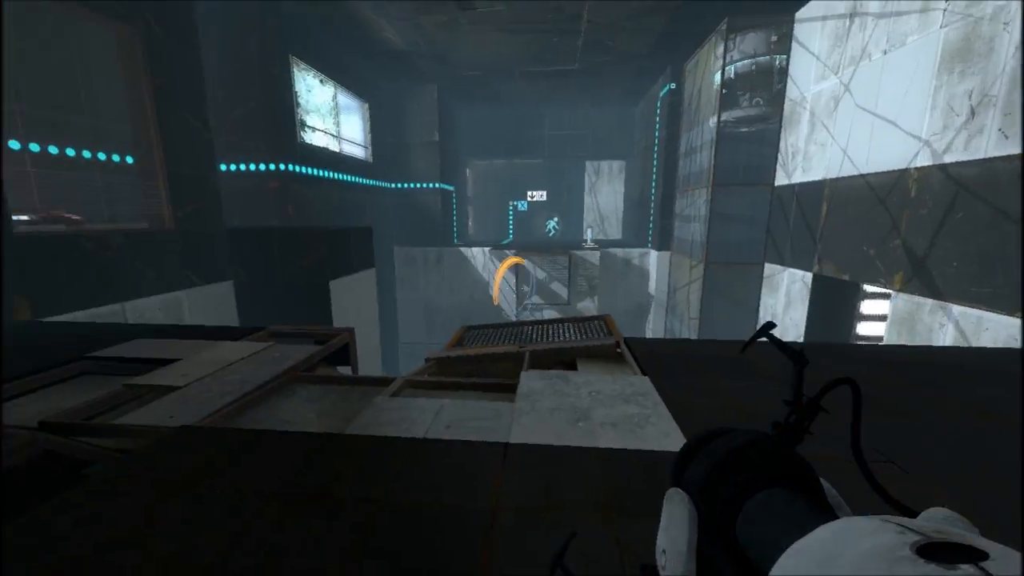
mouse_move(512, 288)
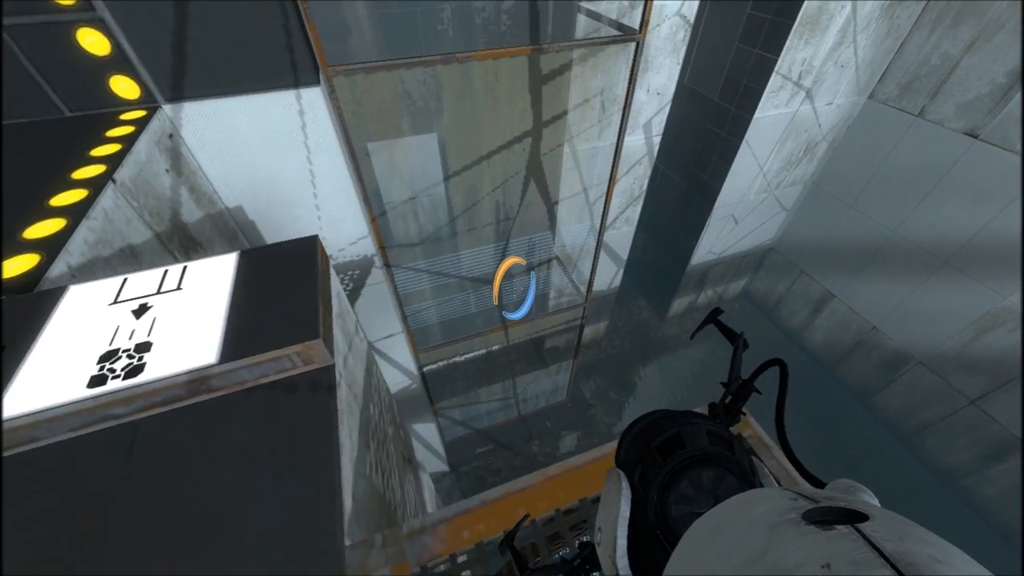
mouse_move(512, 288)
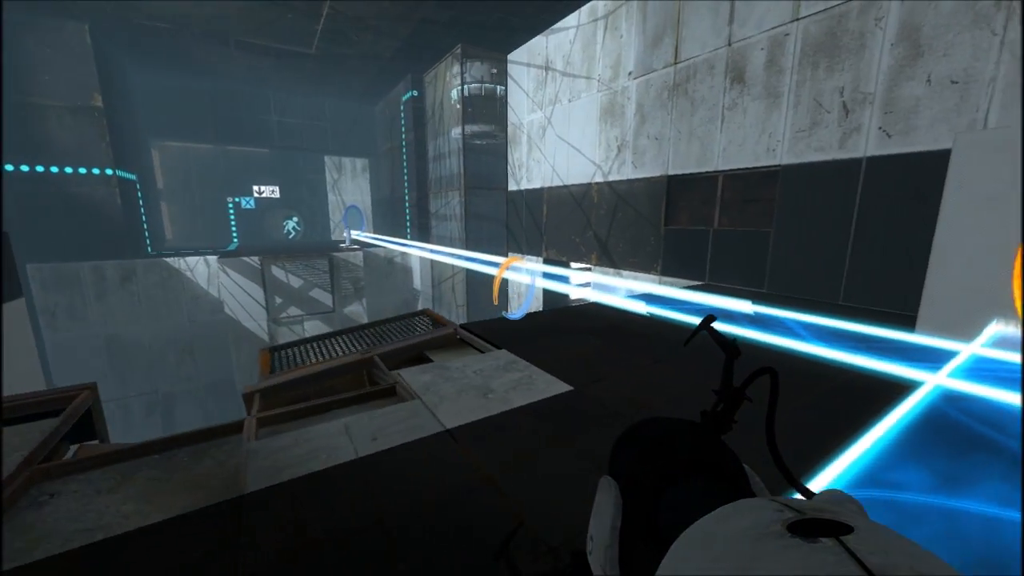
mouse_move(512, 288)
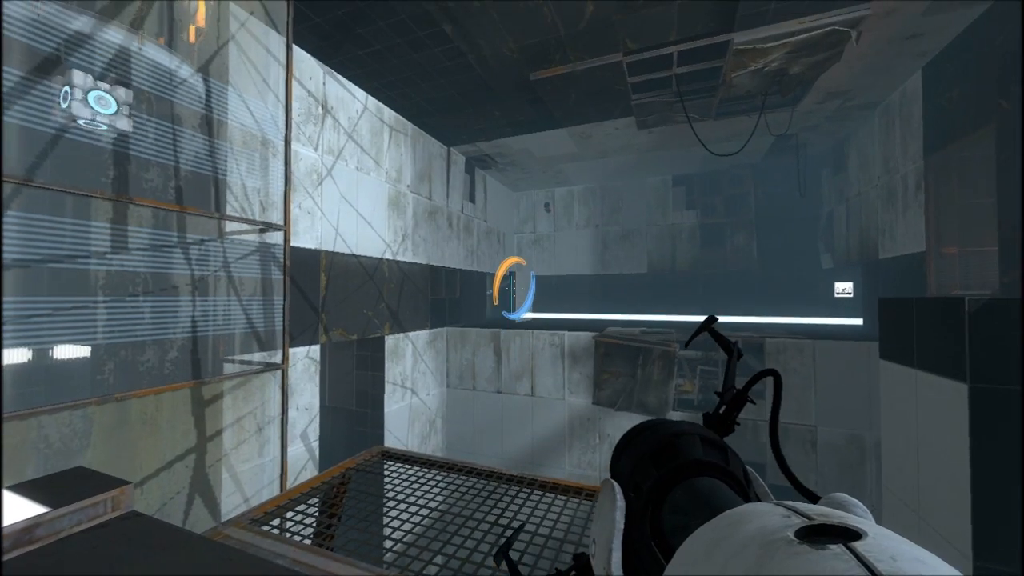
mouse_move(512, 288)
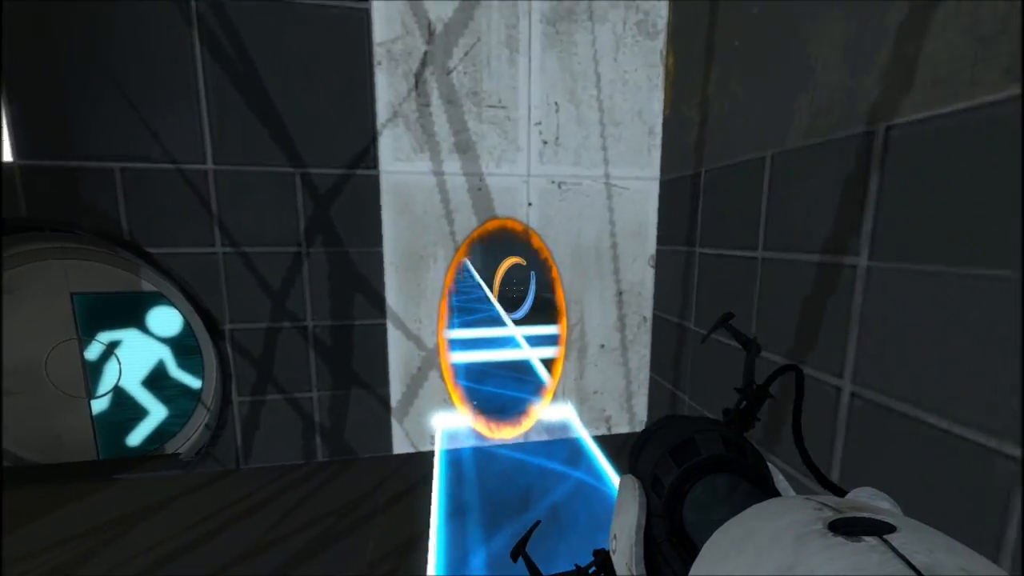
mouse_move(512, 288)
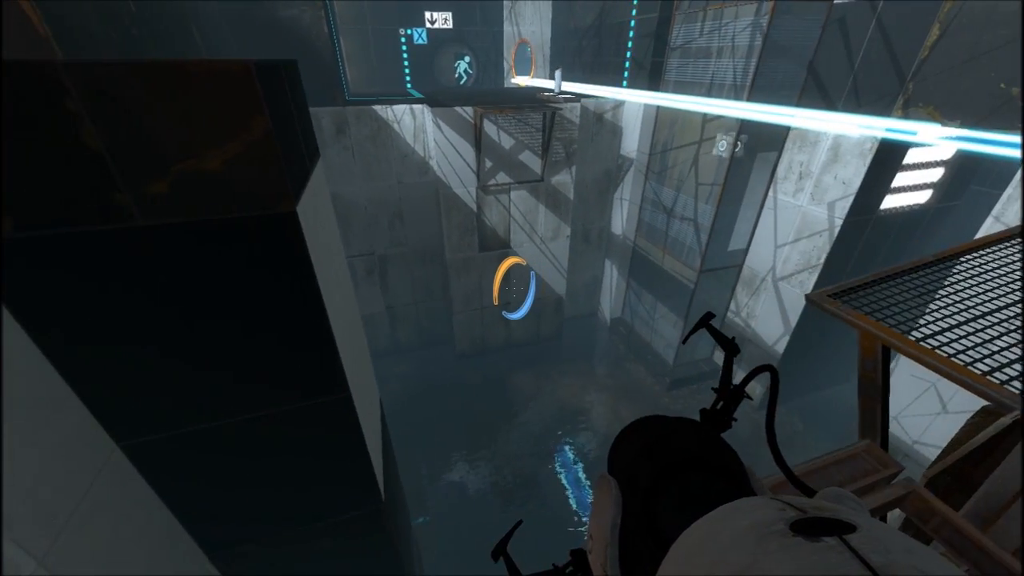
mouse_move(512, 288)
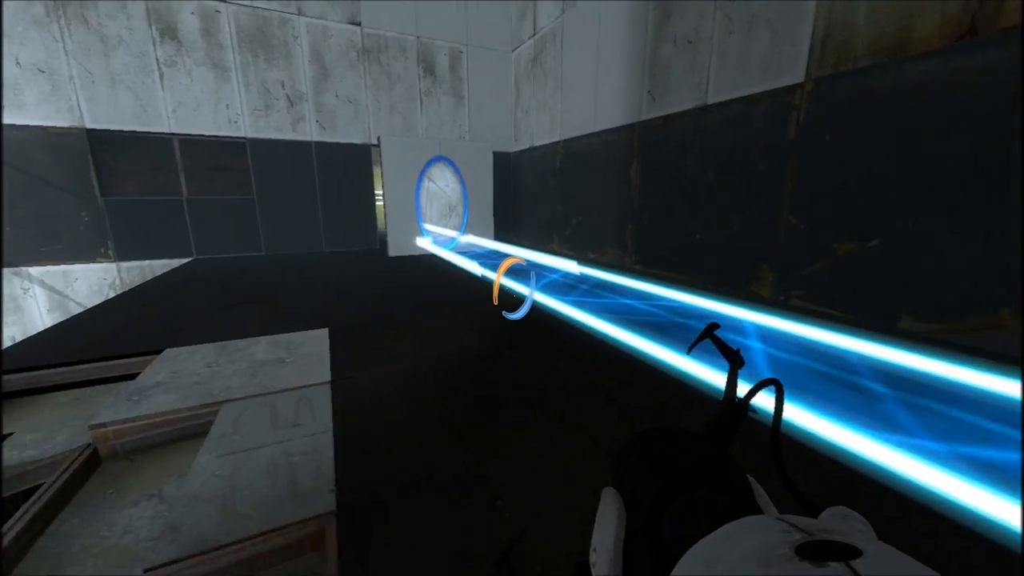
mouse_move(512, 288)
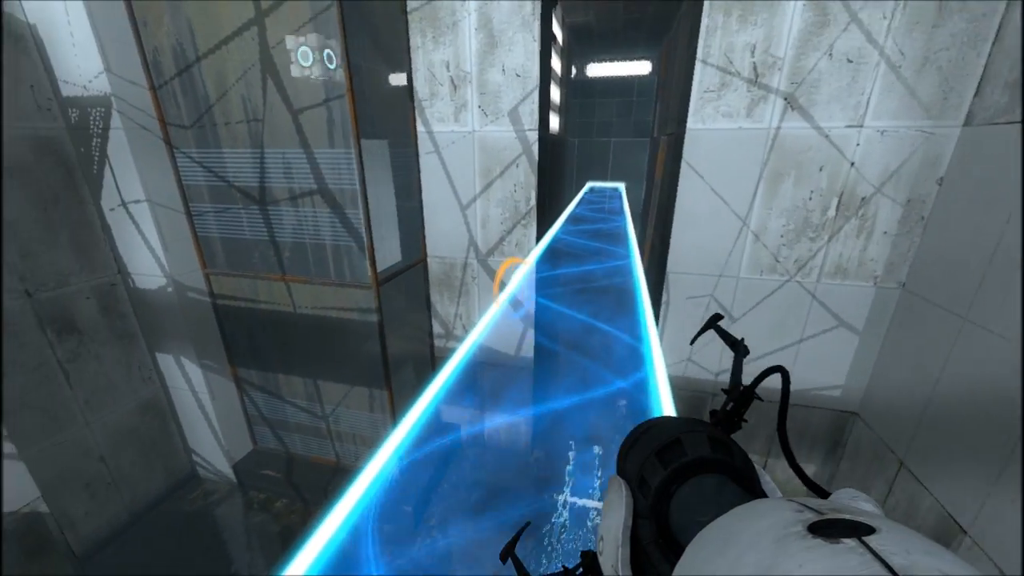
mouse_move(512, 288)
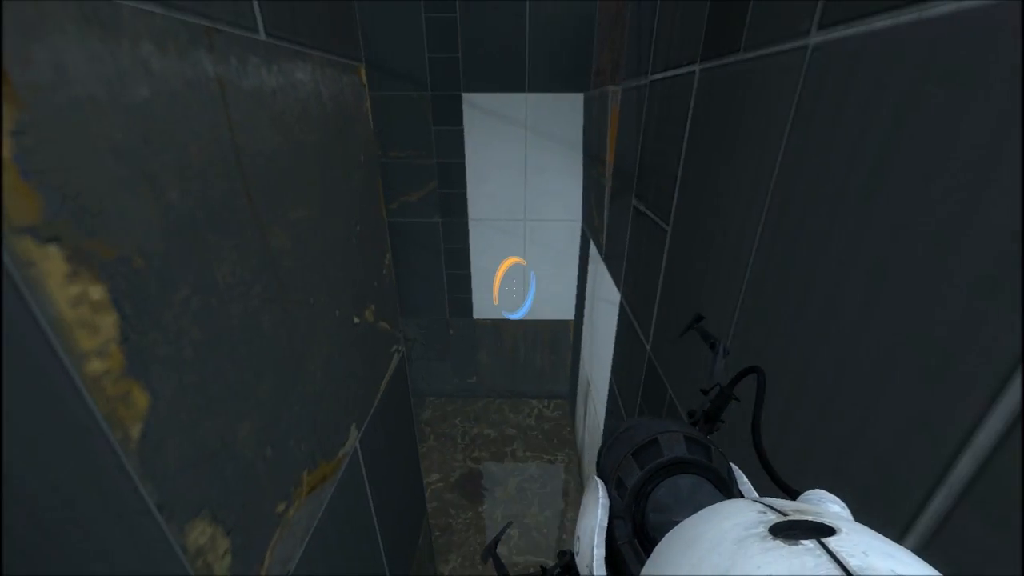
Shoot a portal onto the white shaft panel, sending the light bridge along the lower wall
left_click(512, 288)
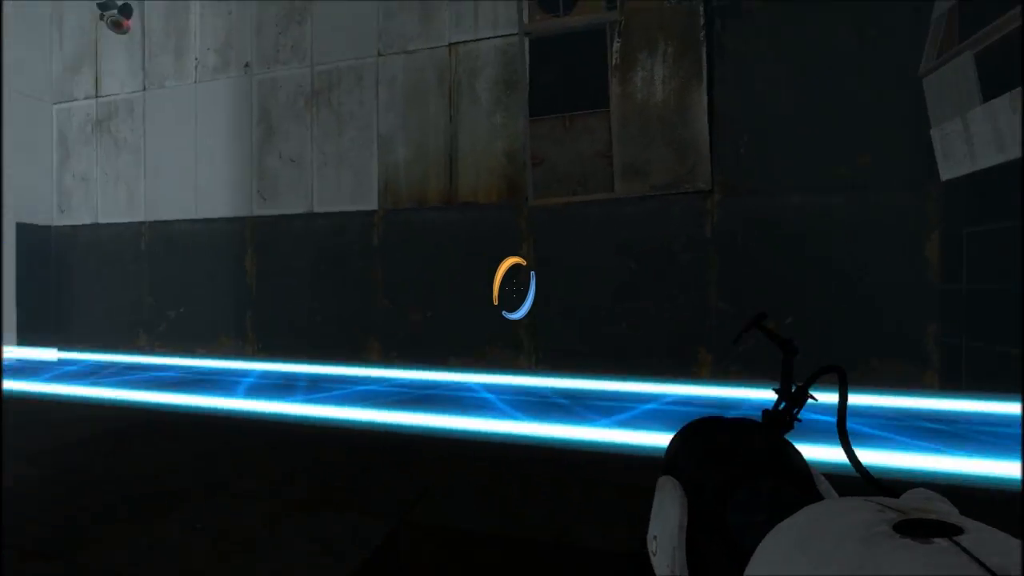
mouse_move(512, 288)
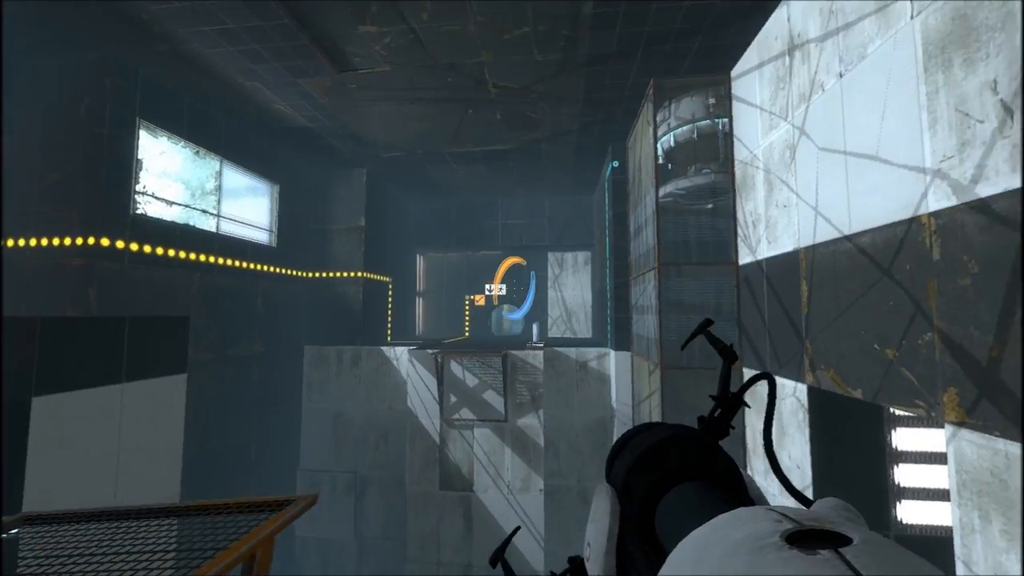
mouse_move(400, 288)
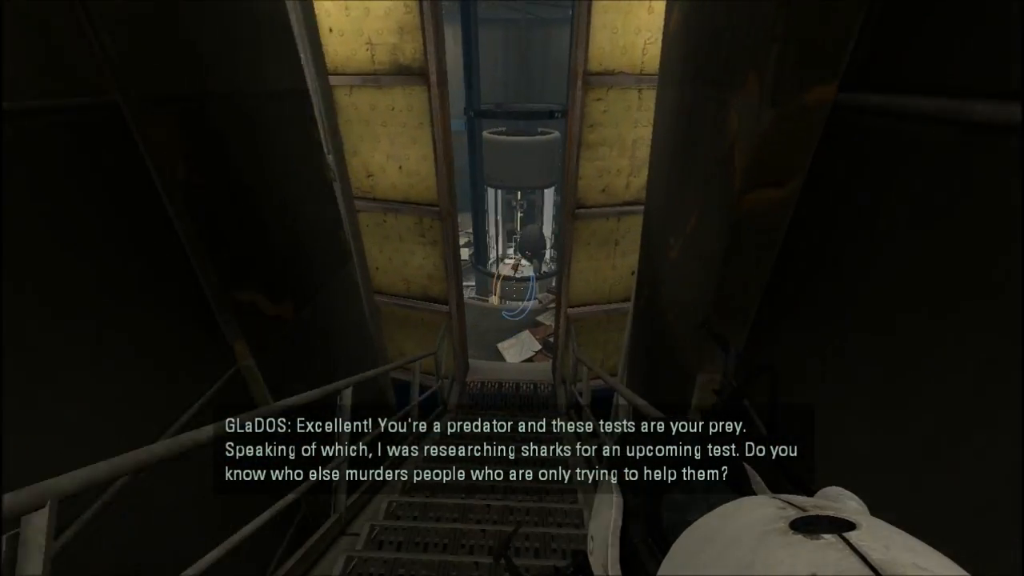
mouse_move(512, 288)
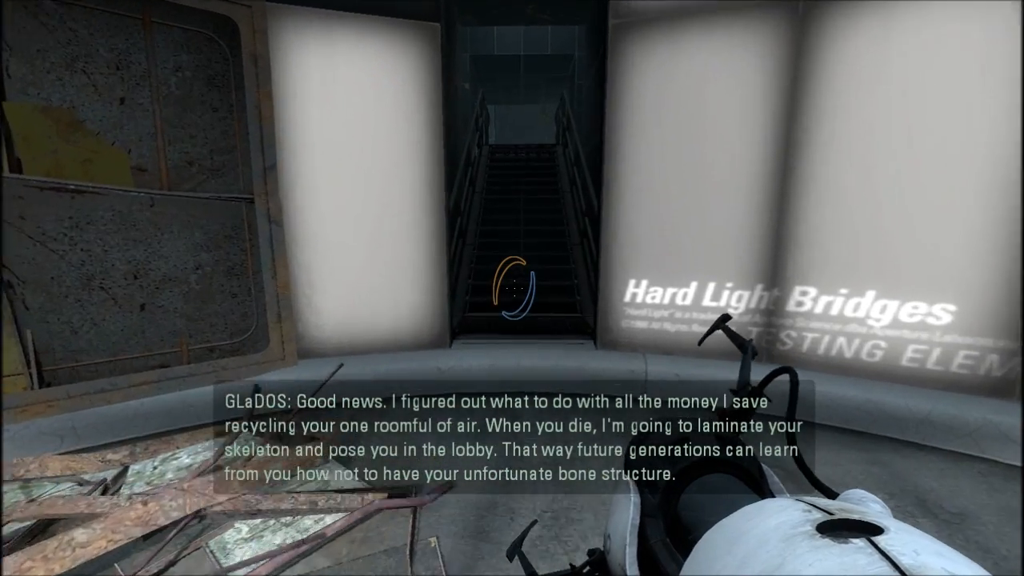
mouse_move(512, 288)
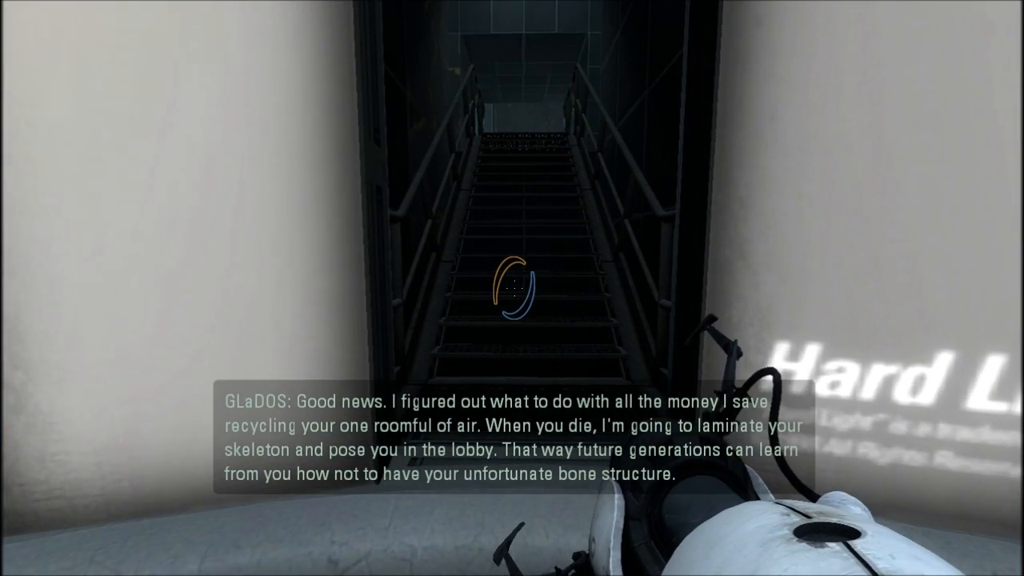
mouse_move(511, 288)
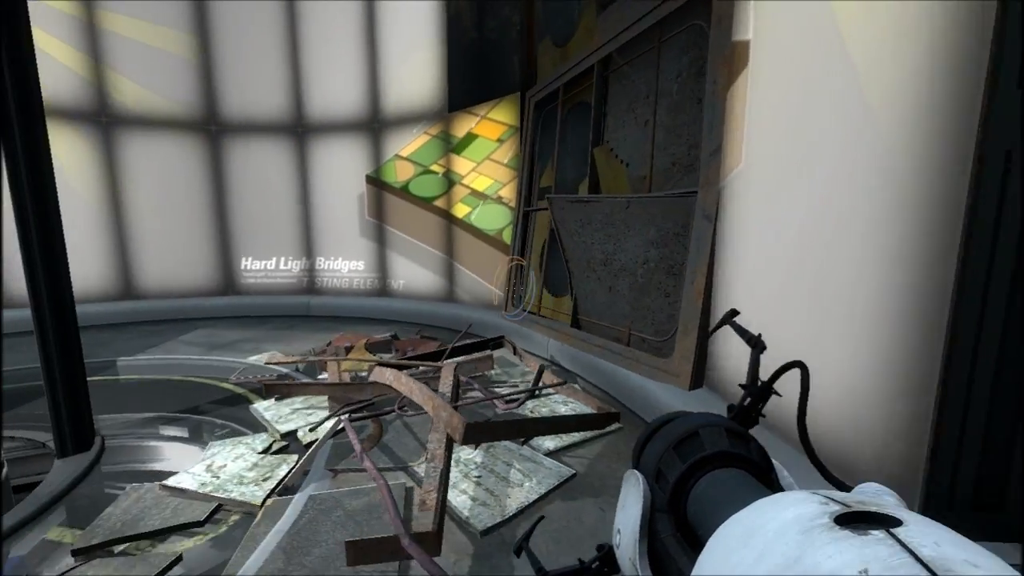
mouse_move(512, 288)
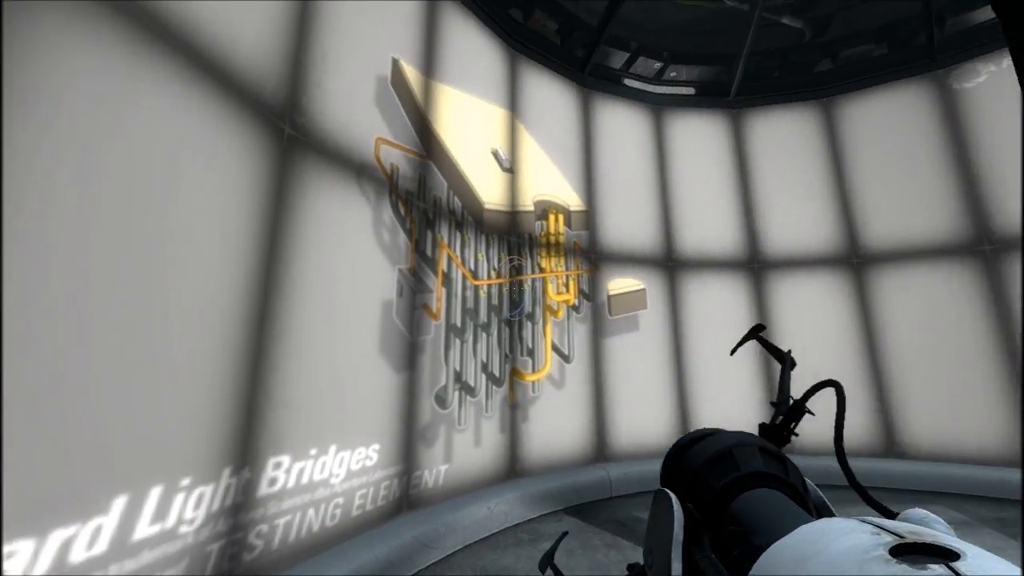